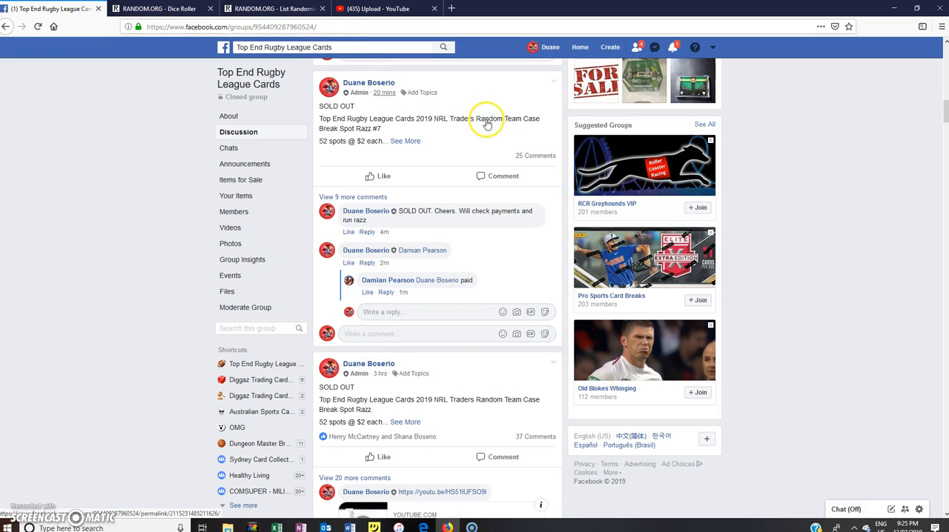
mouse_move(492, 122)
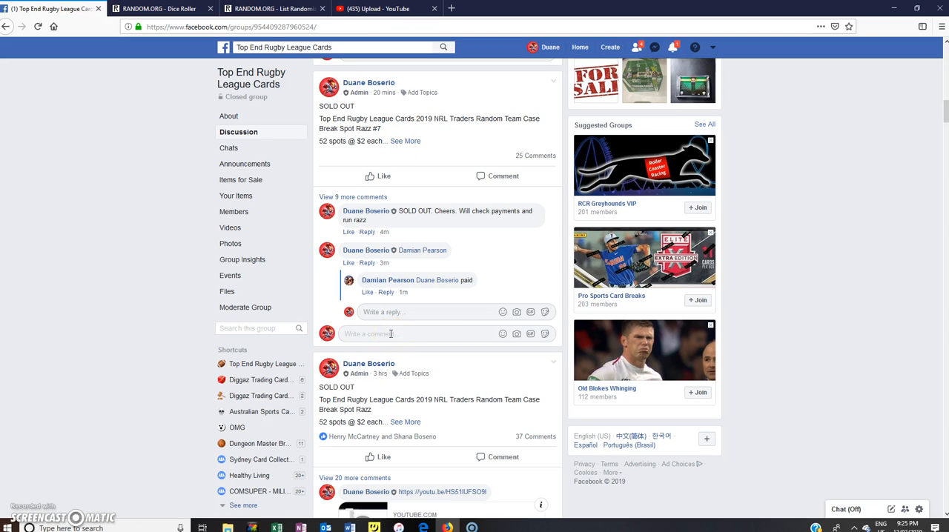
Step: Comment 'LIVE' on the sold-out Top End Rugby League case break post
type("Li")
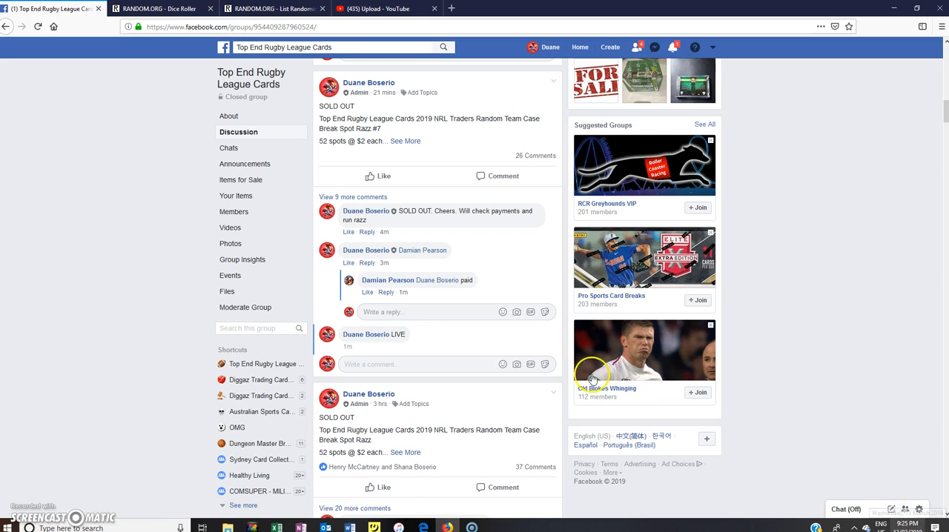
mouse_move(406, 140)
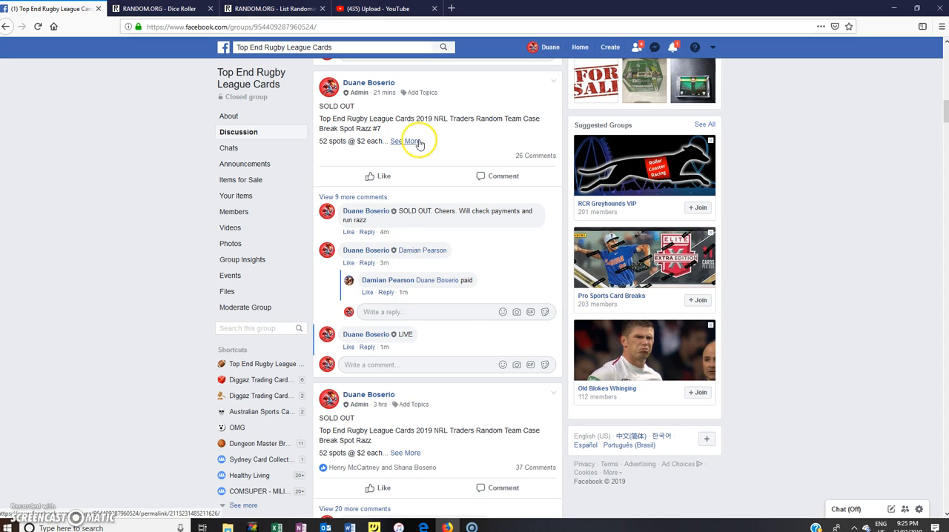
Step: Expand the post's 52-name spot list and bring it to the RANDOM.ORG List Randomizer
left_click(406, 141)
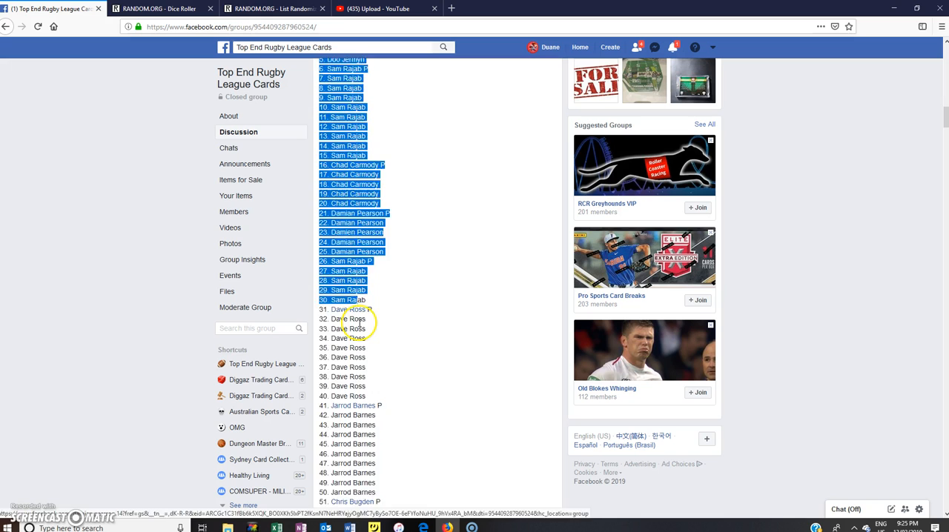
scroll("down", 3)
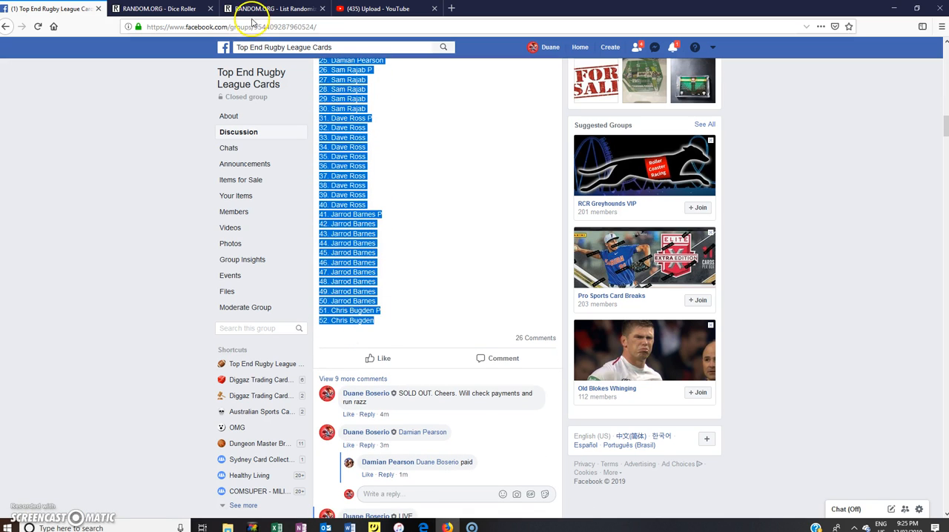
left_click(274, 9)
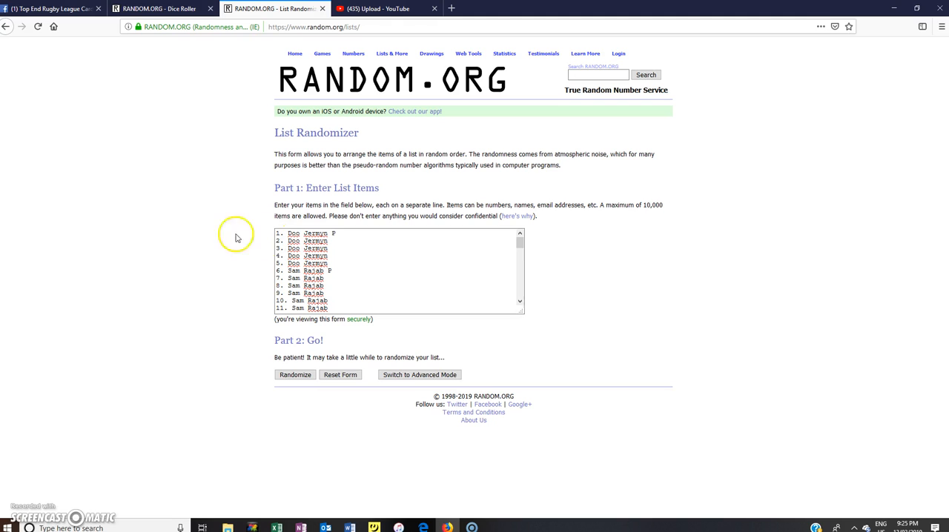
Step: Roll 2 virtual dice on the Dice Roller, then return to the List Randomizer
left_click(160, 9)
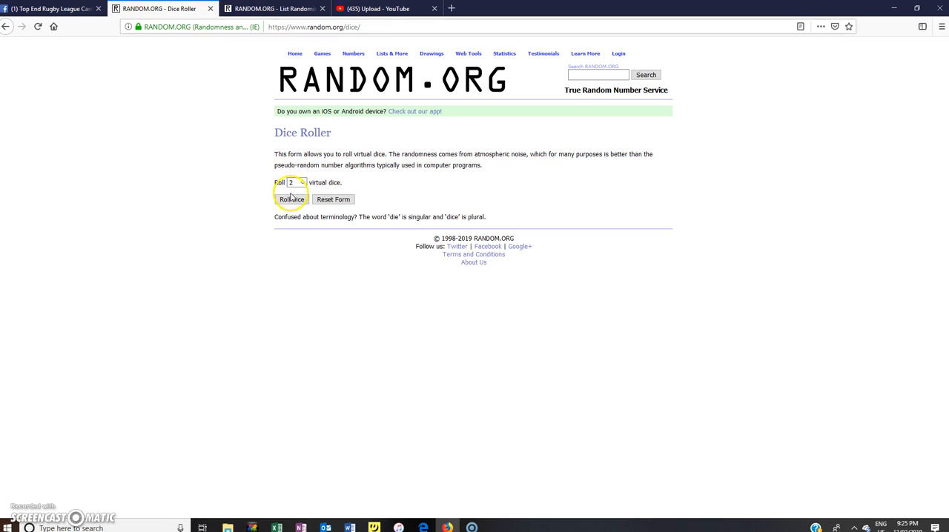
left_click(290, 199)
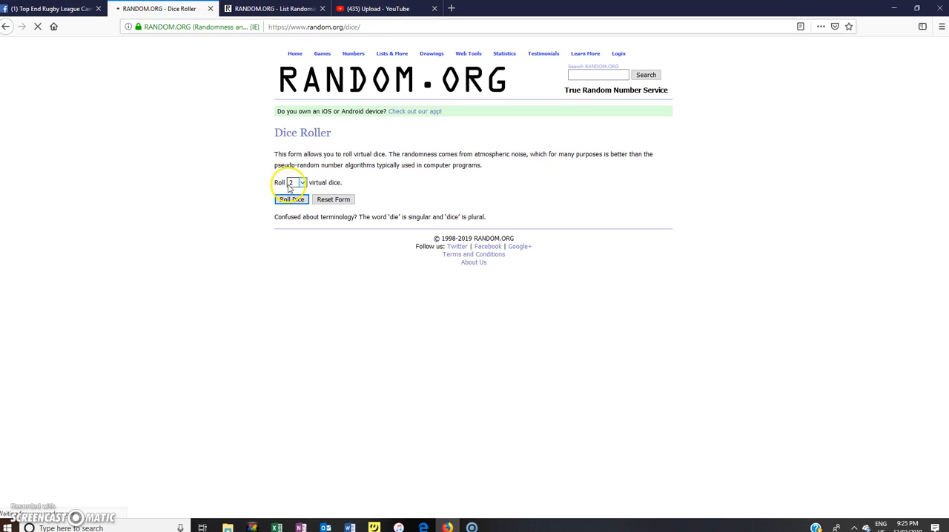
left_click(291, 199)
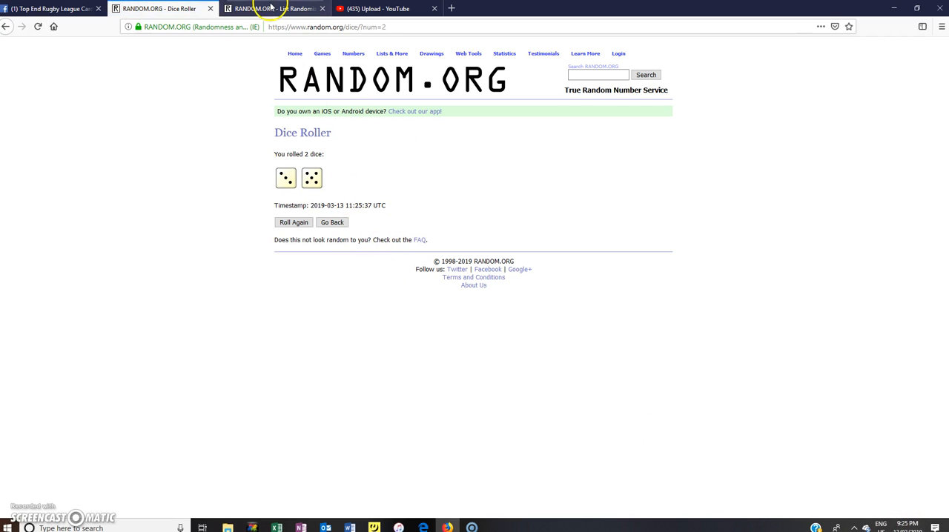
left_click(275, 9)
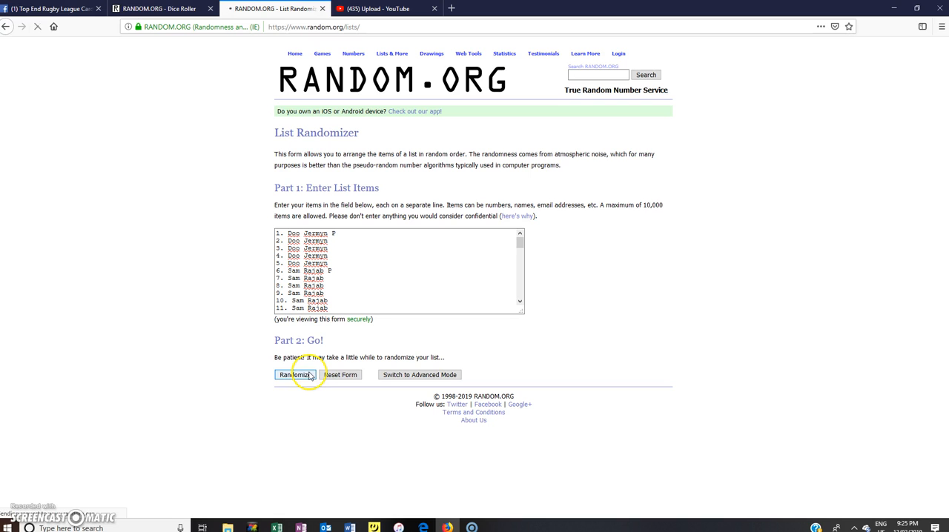
Step: Randomize the 52-name spot list and reshuffle it with Again up to the fourth time
left_click(294, 373)
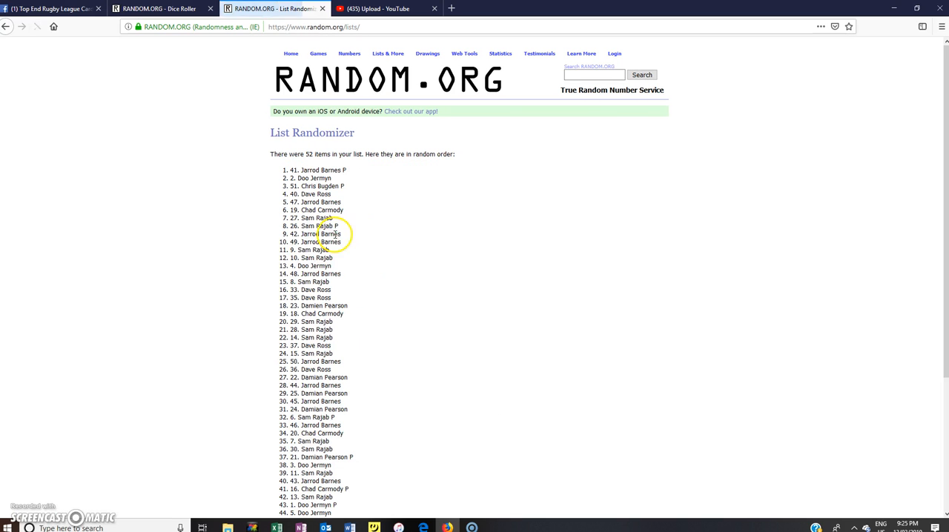
mouse_move(359, 311)
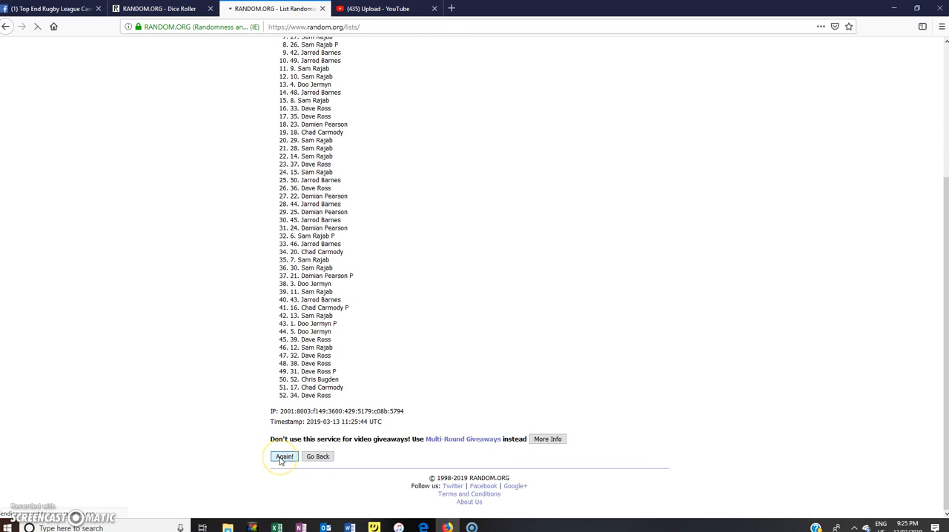
left_click(285, 457)
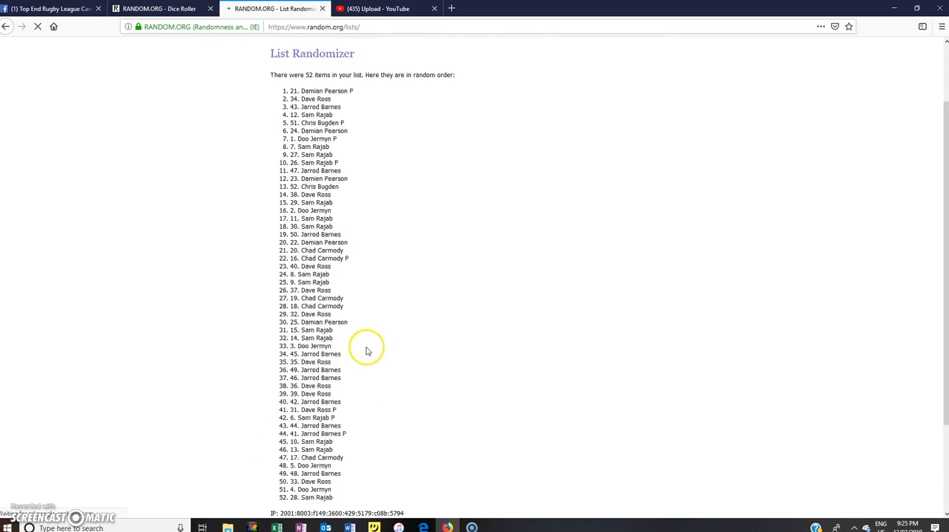
scroll("down", 3)
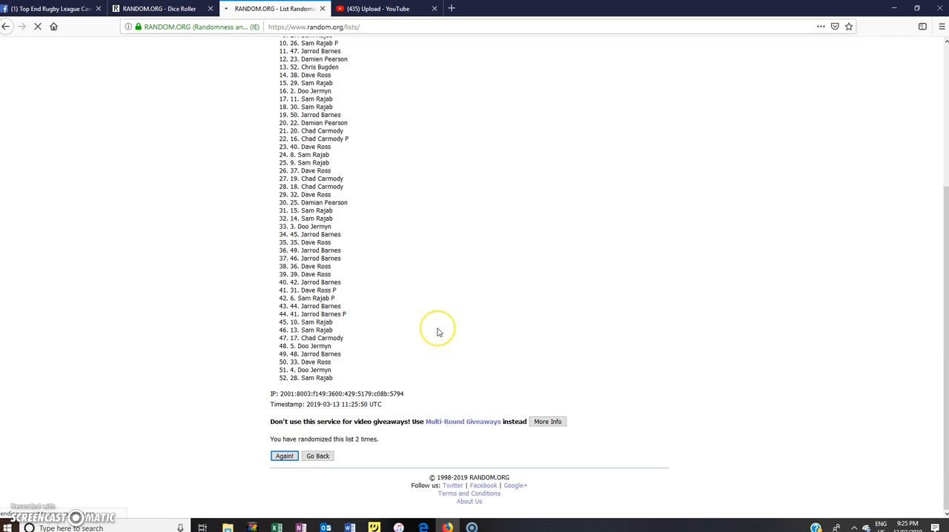
left_click(284, 456)
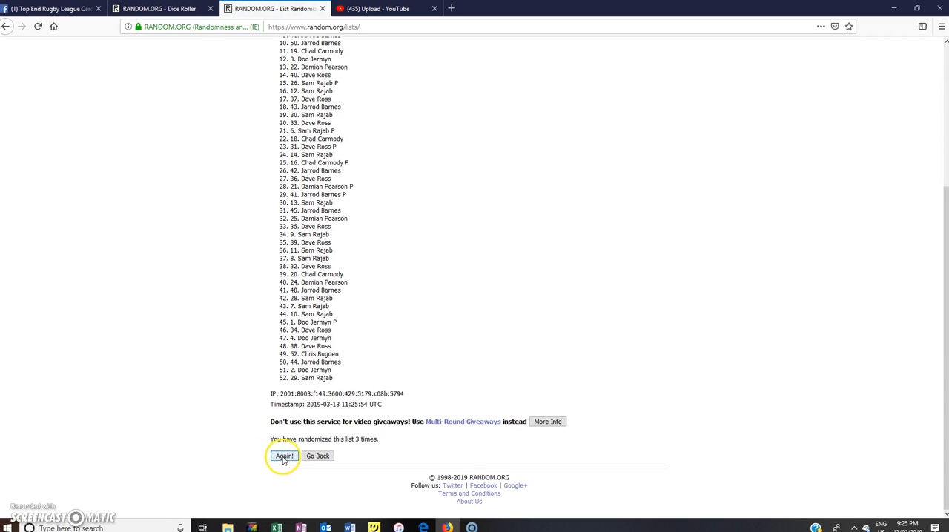
left_click(285, 457)
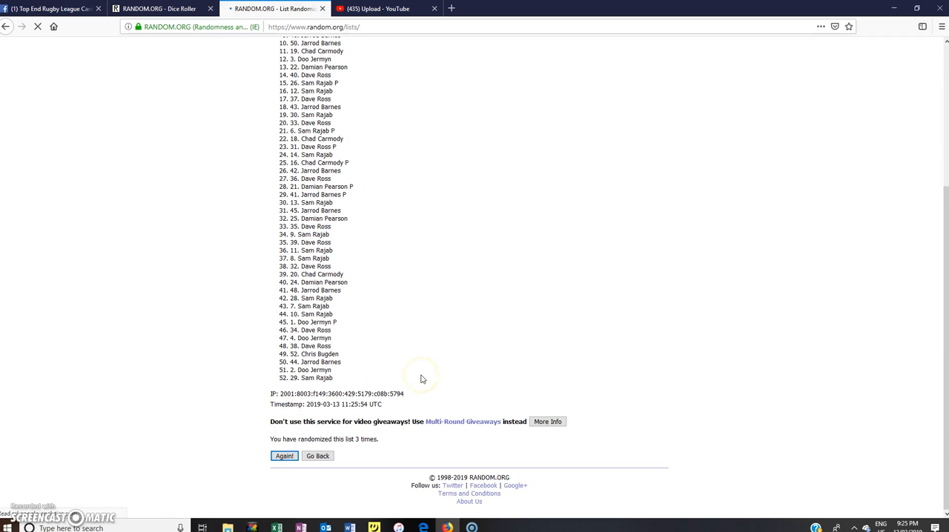
left_click(285, 456)
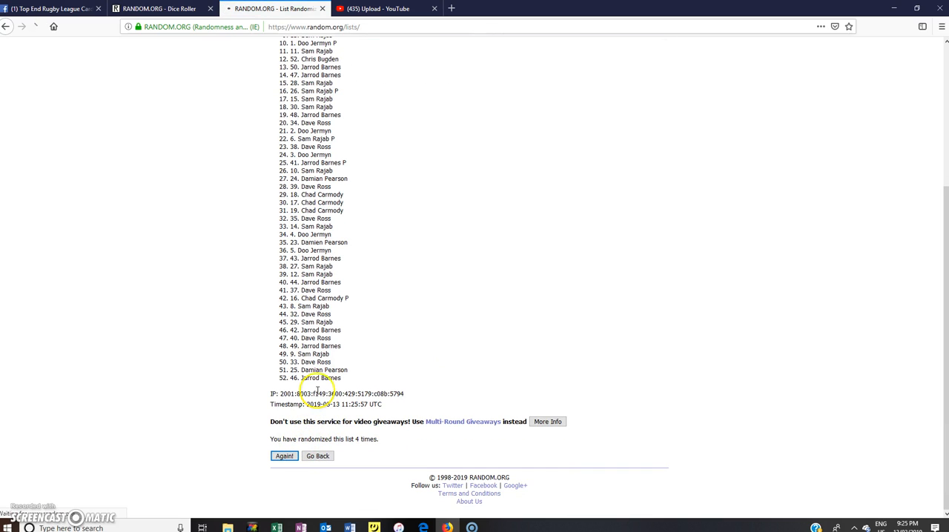
Step: Reshuffle until the page reports the list randomized 7 times and highlight that count
left_click(285, 457)
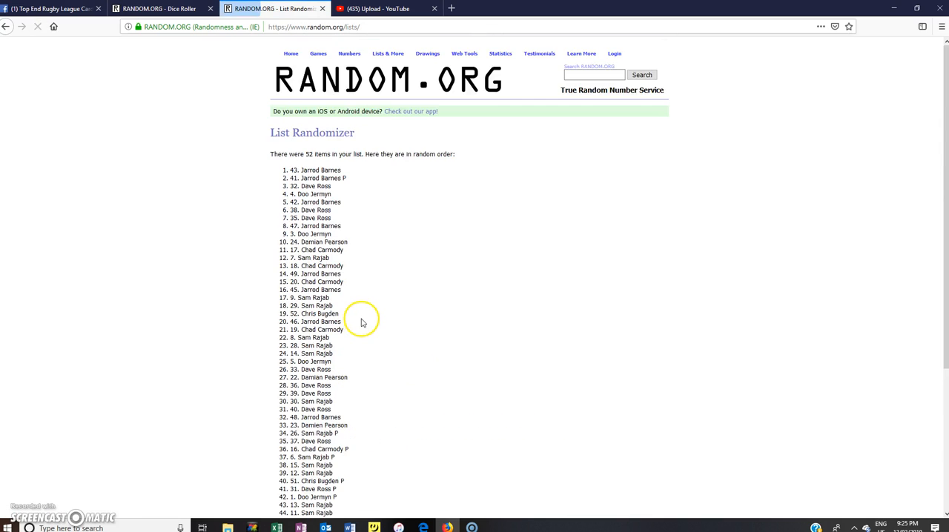
scroll("down", 3)
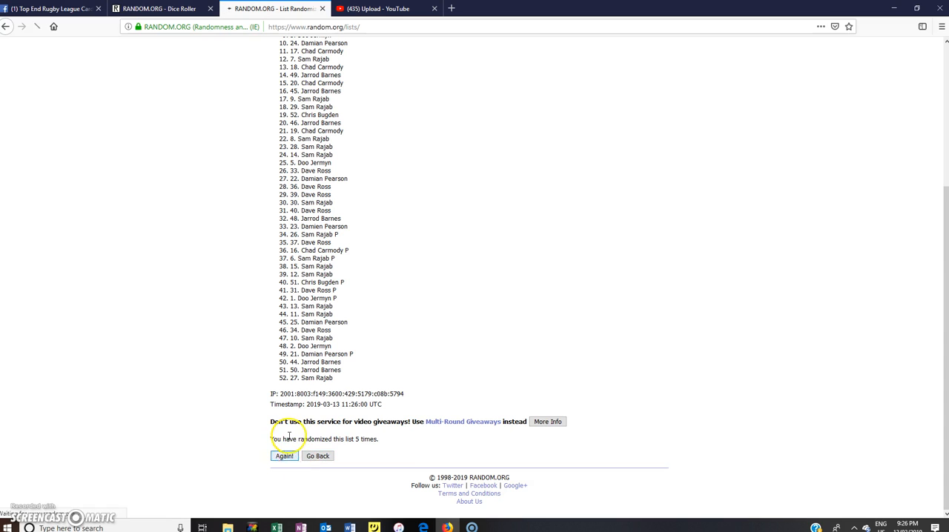
left_click(285, 456)
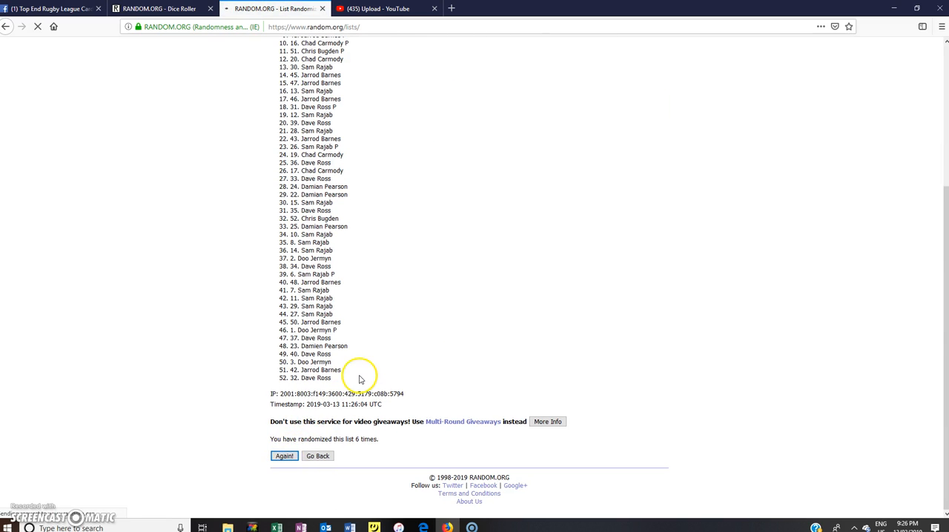
left_click(285, 457)
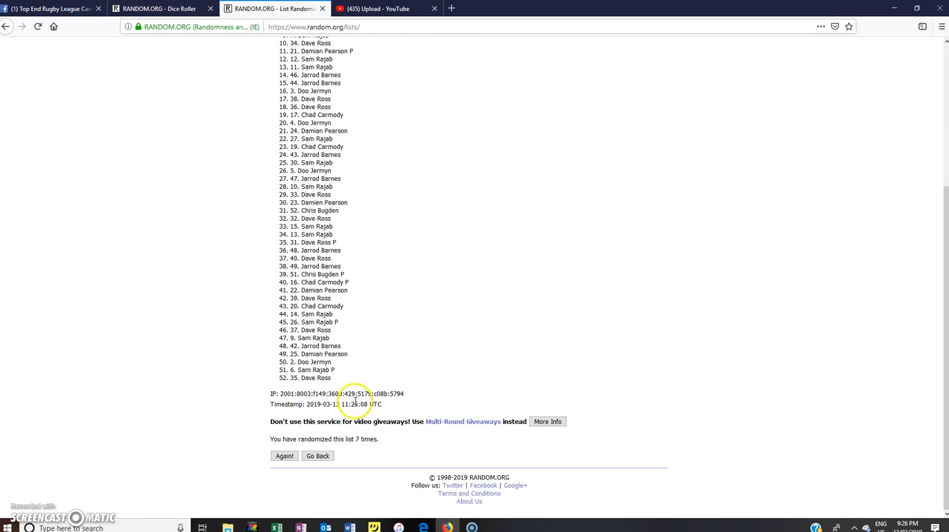
double_click(366, 439)
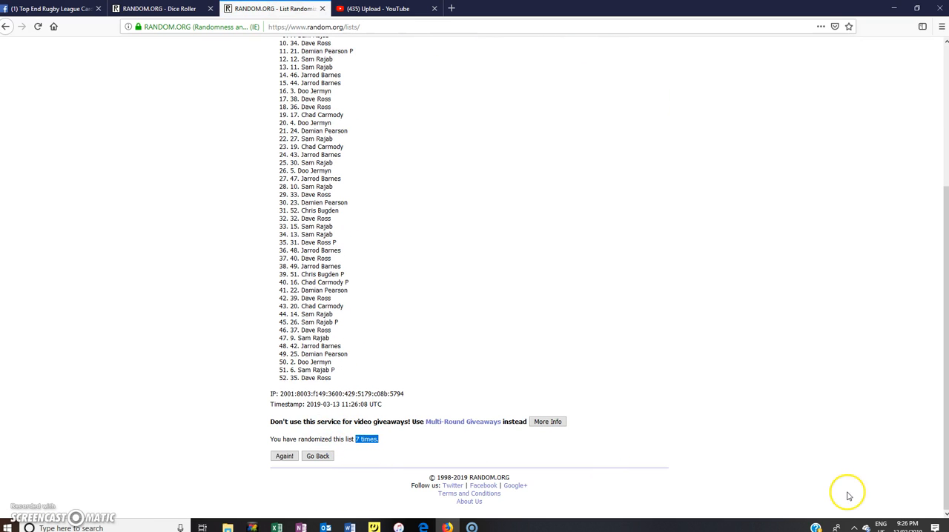
Step: Verify the dice total of 3 plus 5 and randomize the list an 8th time, highlighting the count
left_click(149, 9)
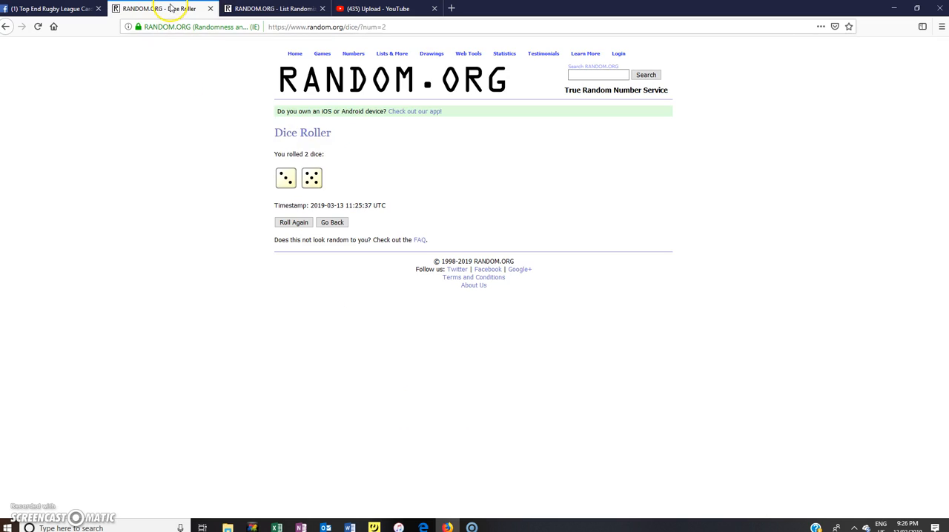
left_click(274, 8)
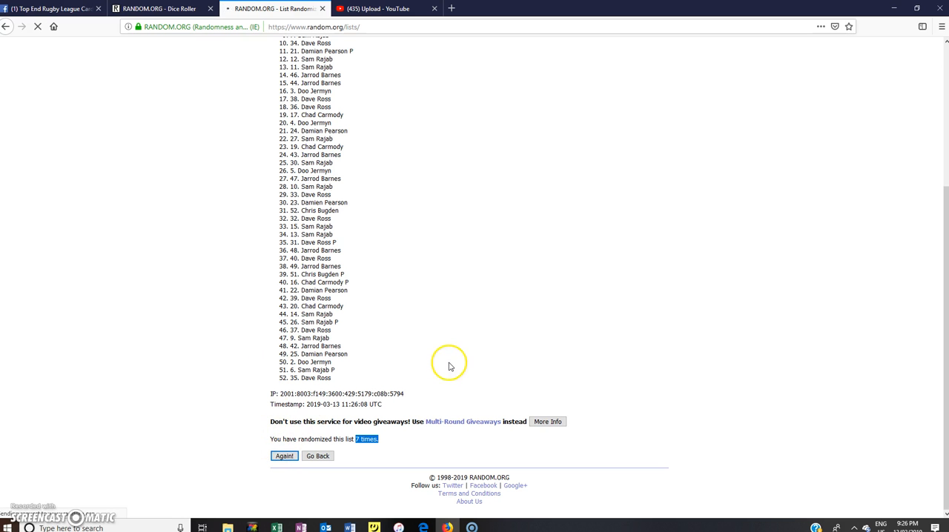
left_click(284, 457)
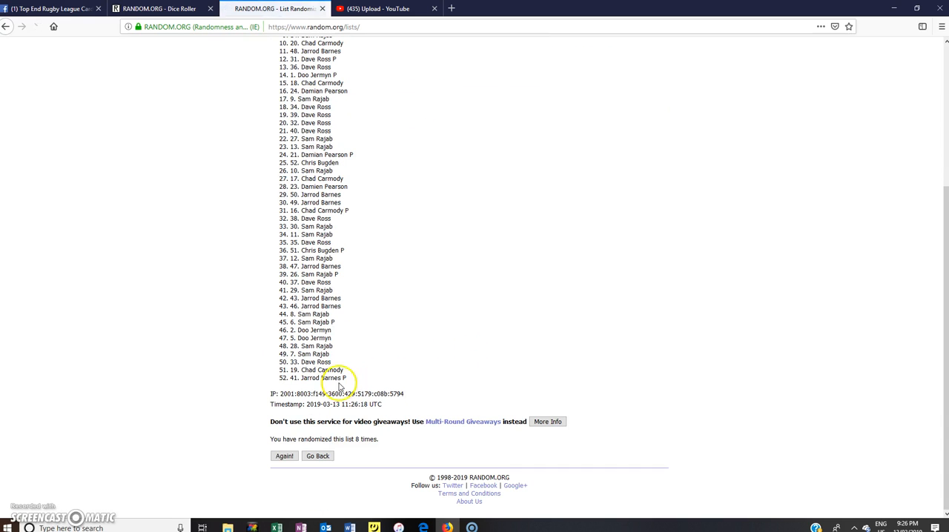
double_click(365, 439)
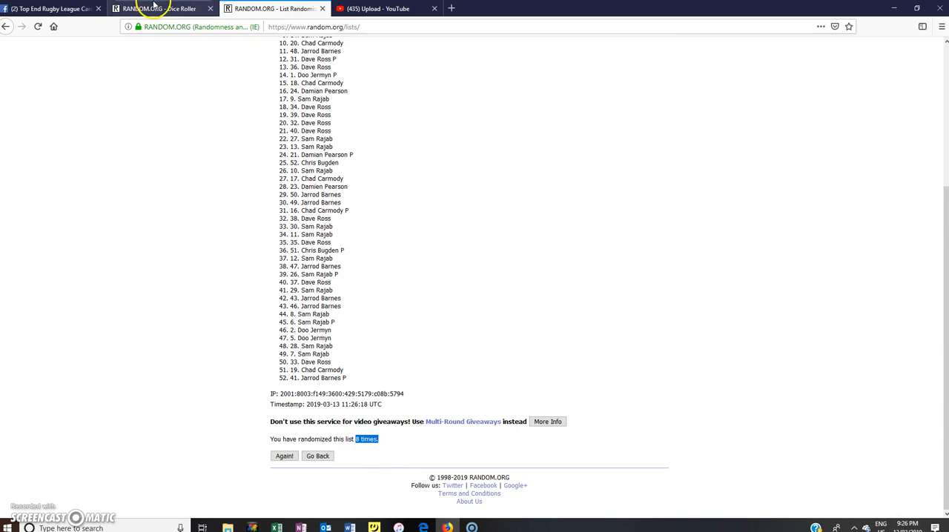
Step: Recheck the dice total and show the top of the final 8th randomized order
left_click(157, 9)
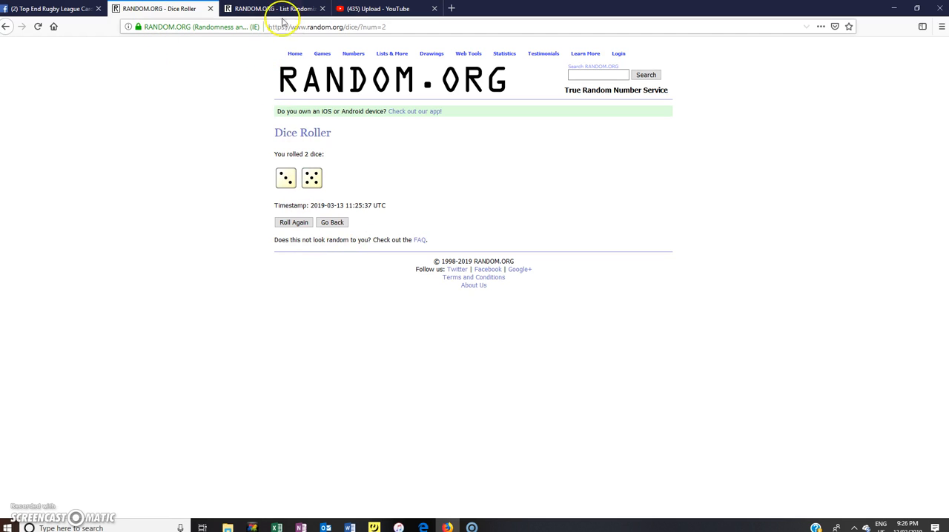
left_click(274, 9)
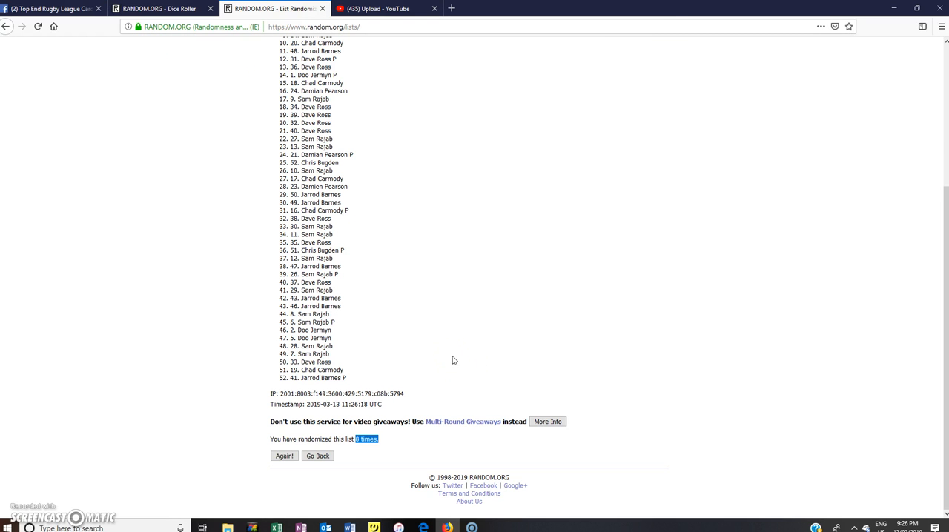
scroll("up", 3)
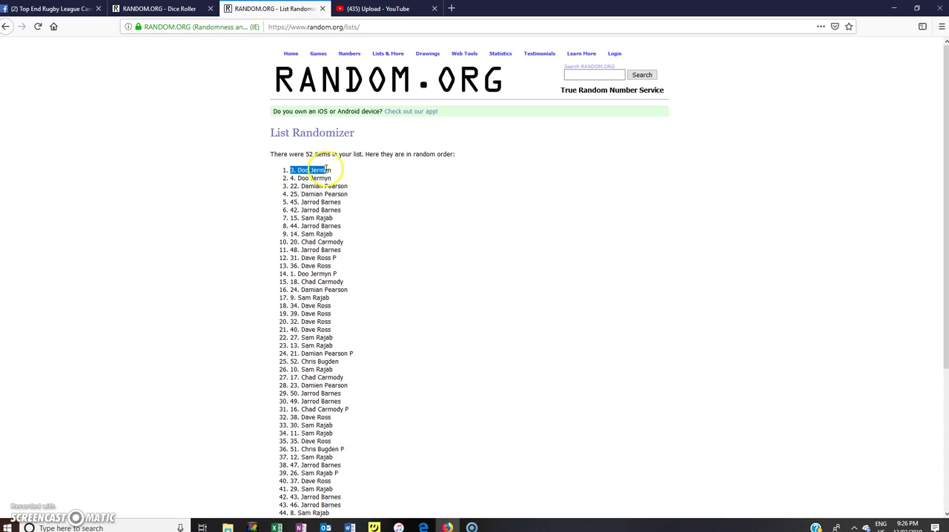
mouse_move(388, 213)
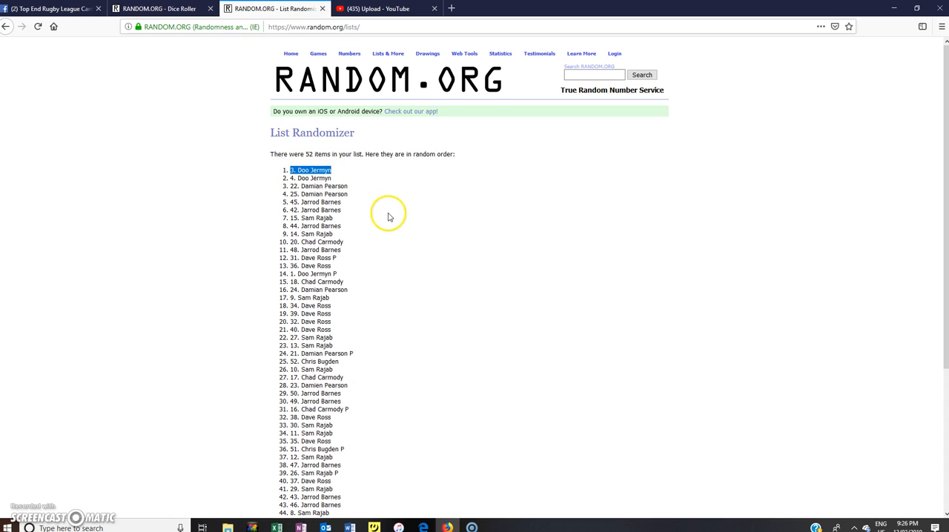
mouse_move(308, 158)
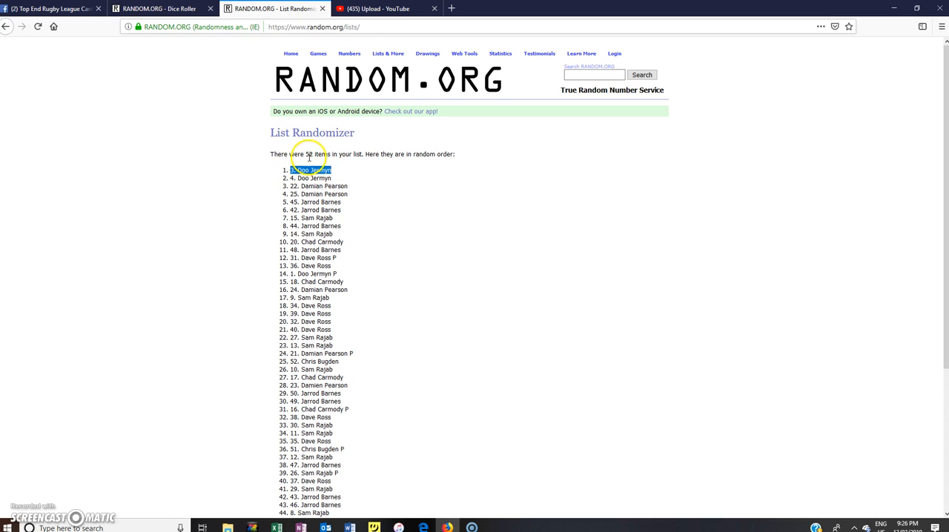
Step: Confirm the 8-times count against the dice roll and return to the Facebook group post
scroll("down", 3)
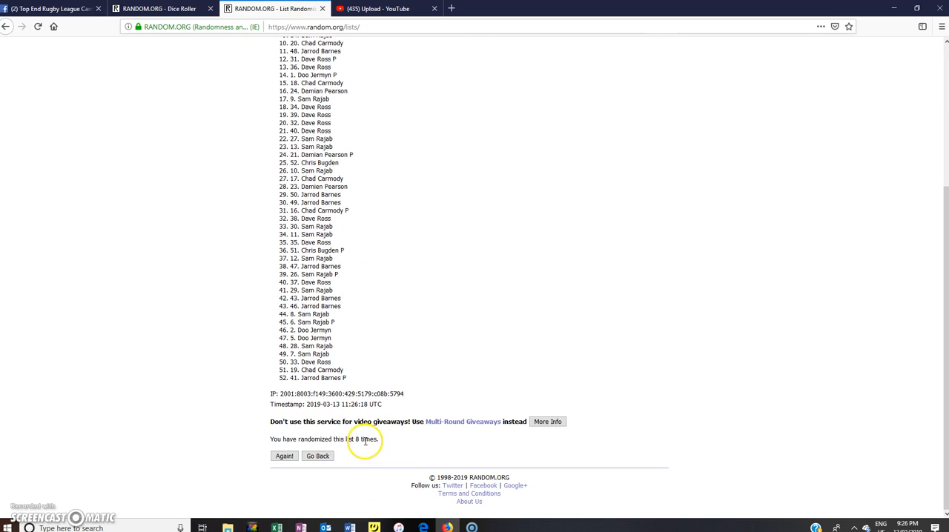
double_click(366, 439)
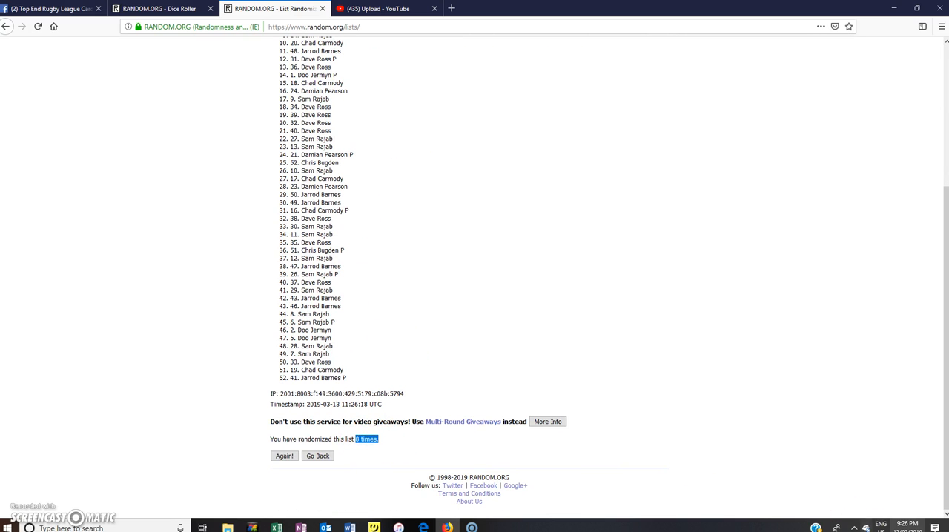
left_click(157, 9)
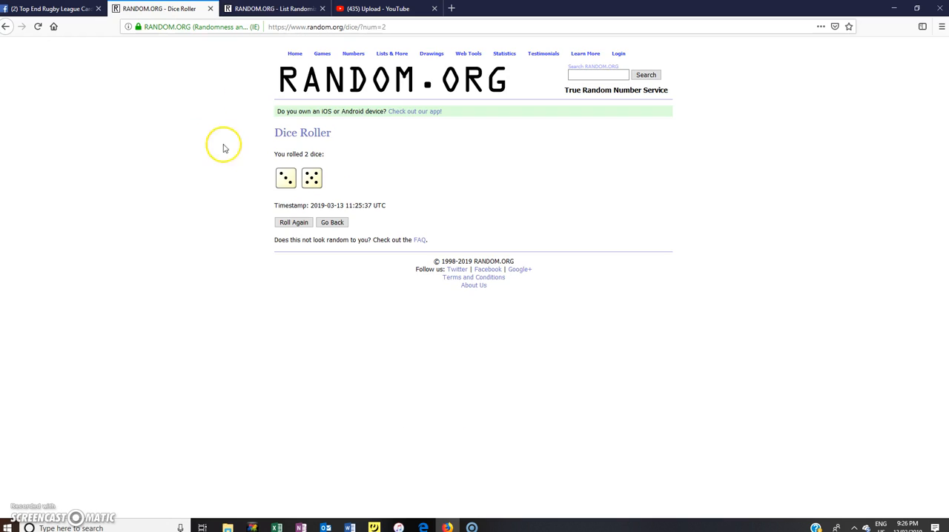
left_click(274, 9)
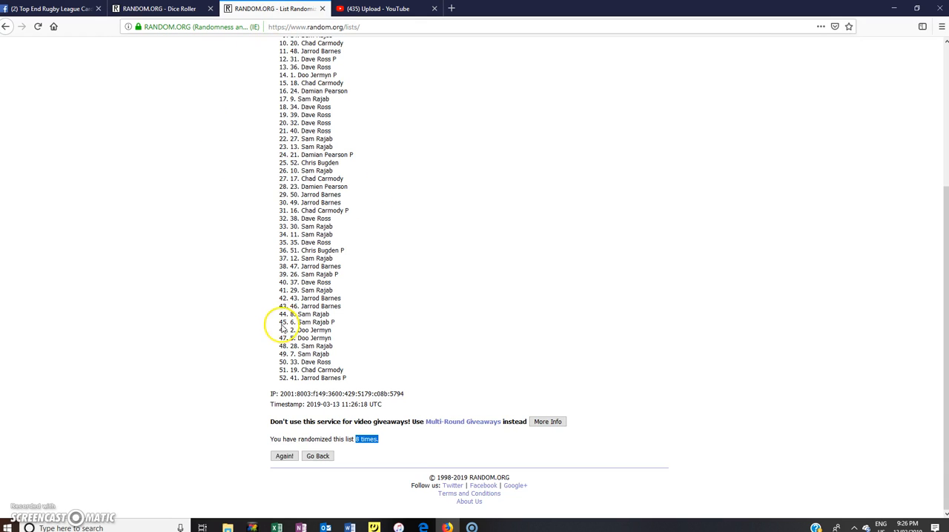
left_click(284, 457)
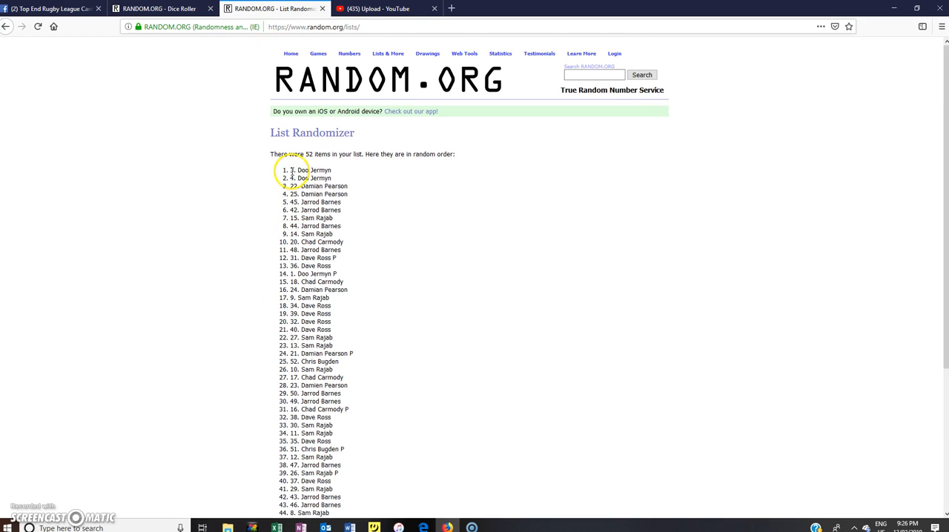
left_click(52, 9)
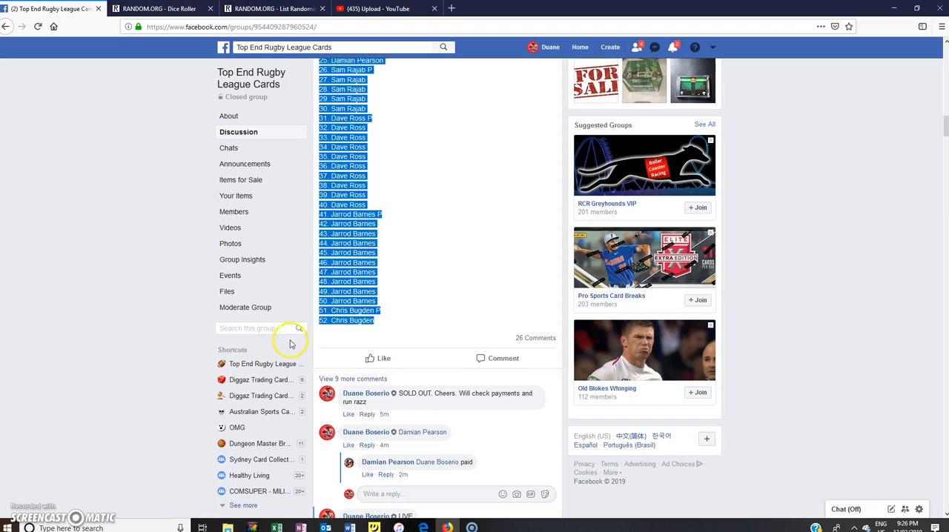
Step: Draft a reply reading 'Completed' under the LIVE comment
scroll("down", 3)
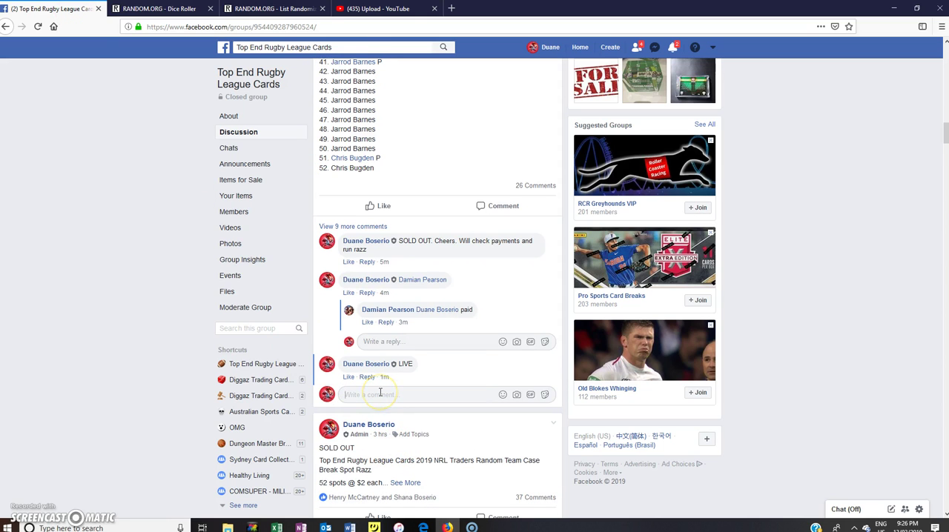
type("Complete")
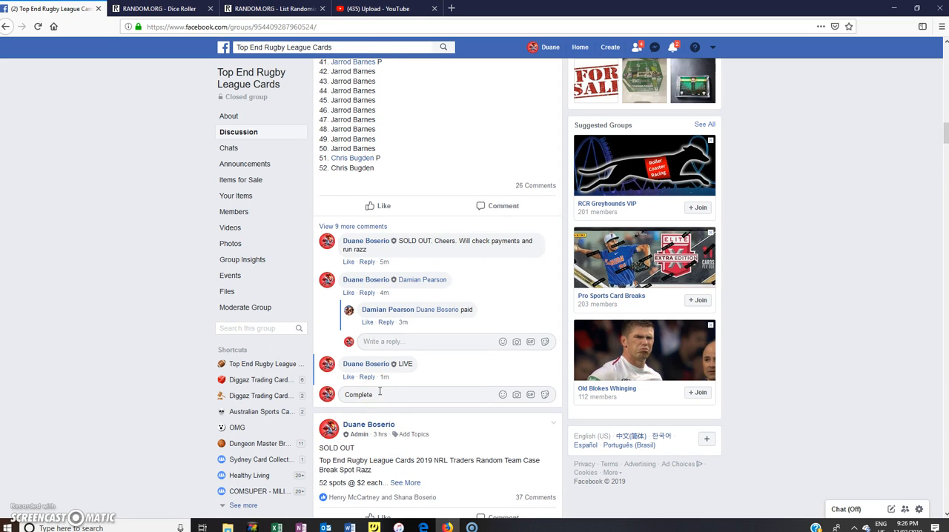
type("d")
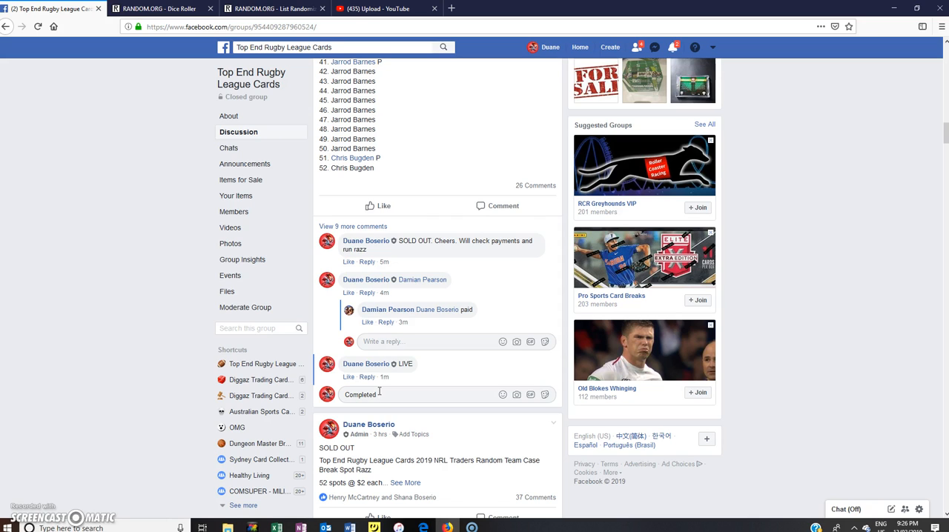